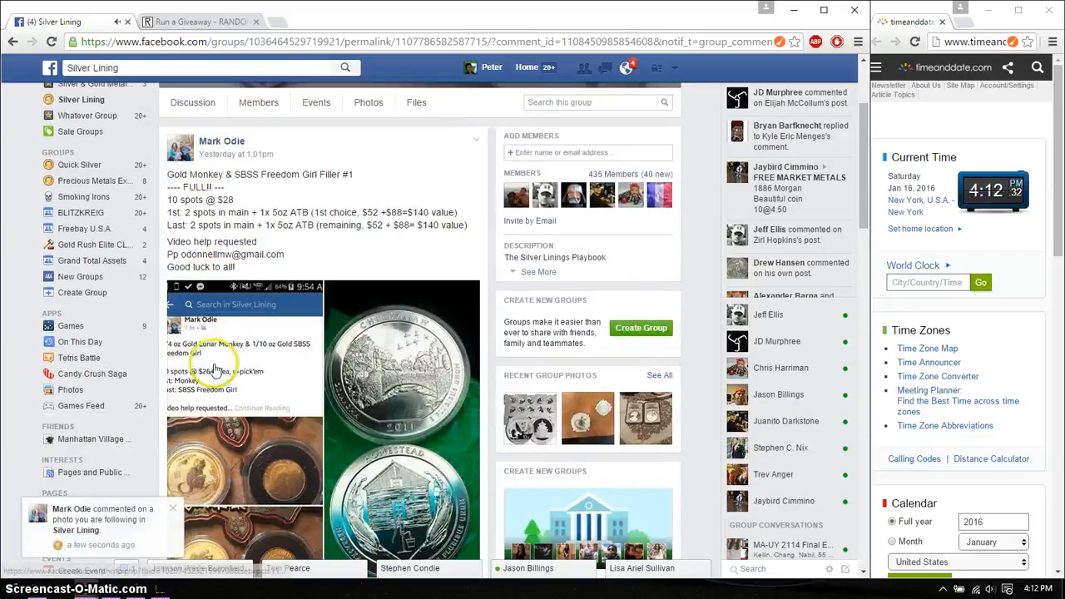
Step: Copy the numbered 1–10 entry list from the Silver Lining post comment
{"action": "scroll", "scroll_direction": "down", "scroll_amount": 3}
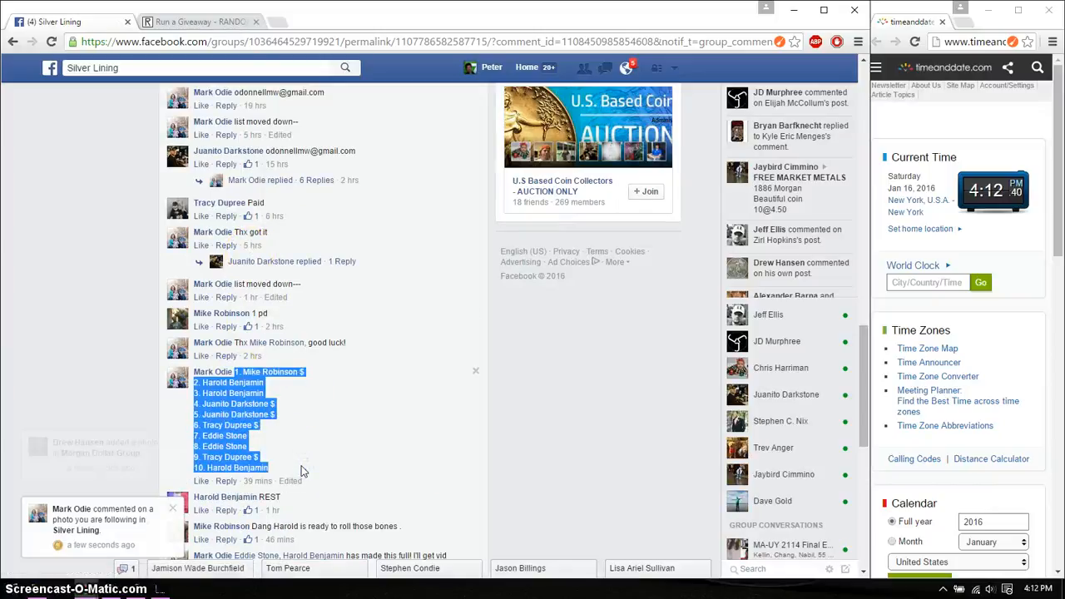
{"action": "left_click", "coordinate": [200, 21]}
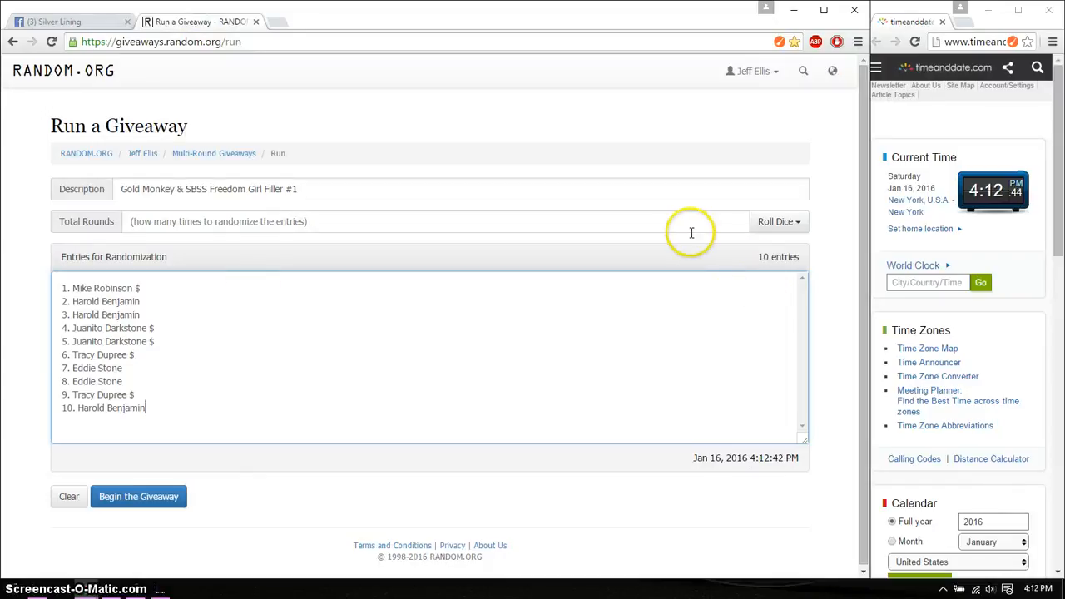
Step: Fill Total Rounds by dice roll, rerolling the first result of 2 to get 10
{"action": "left_click", "coordinate": [777, 221]}
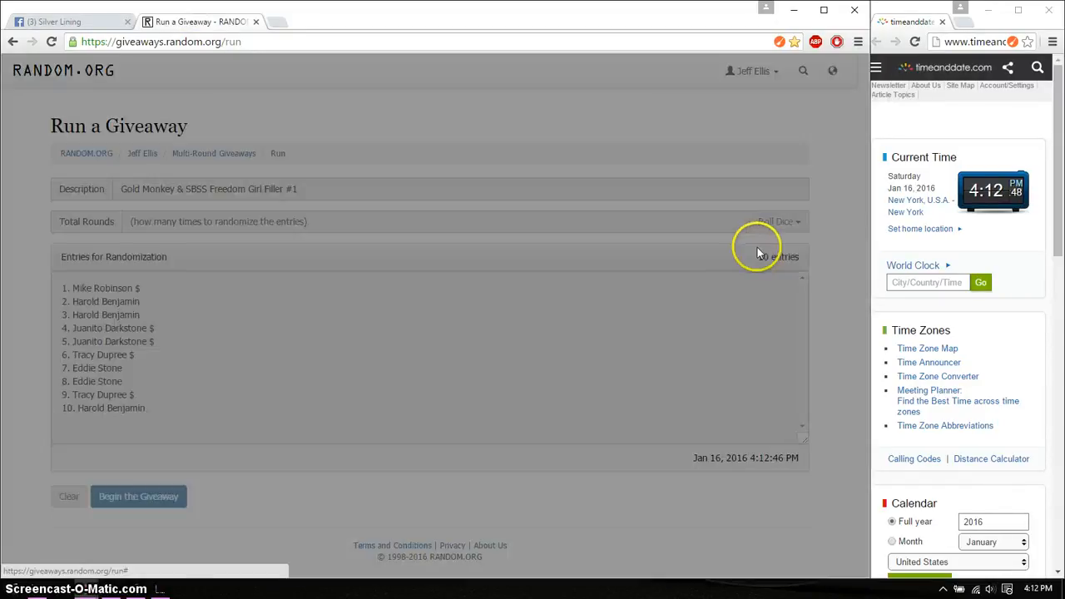
{"action": "left_click", "coordinate": [776, 221]}
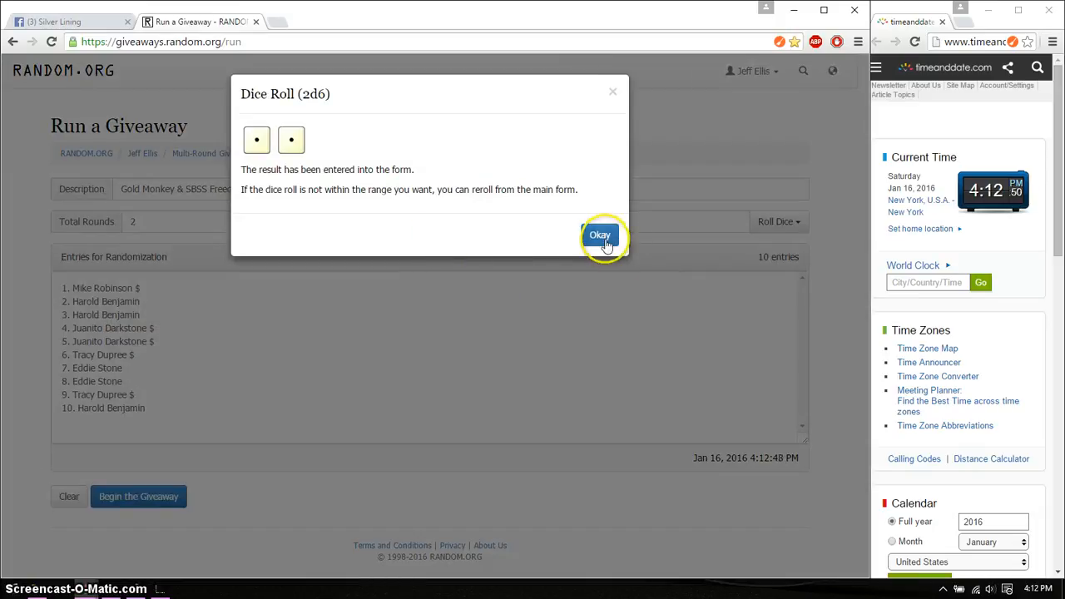
{"action": "left_click", "coordinate": [598, 236]}
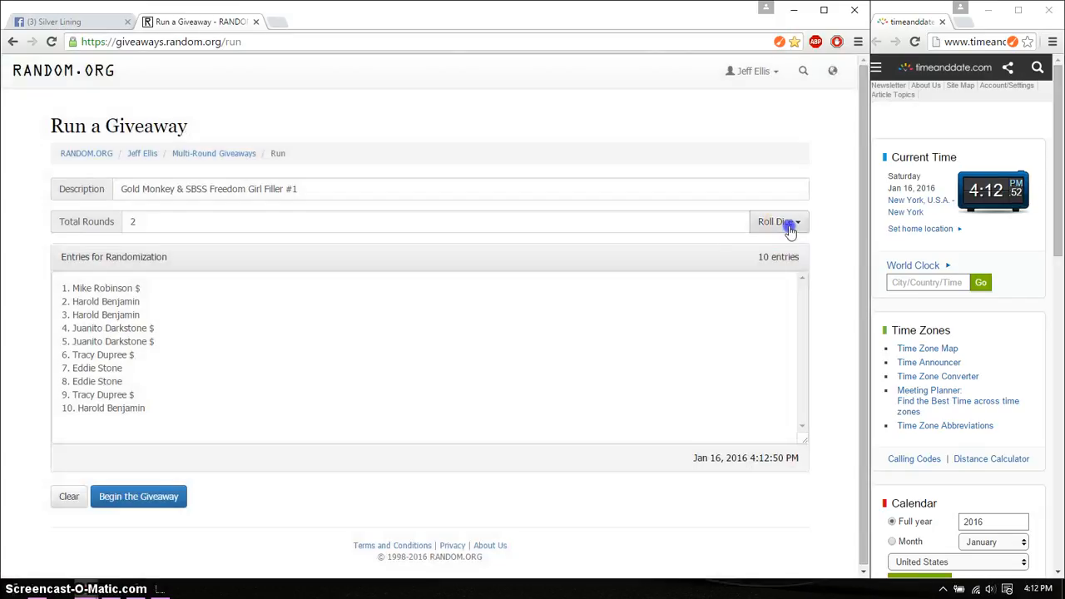
{"action": "left_click", "coordinate": [776, 221]}
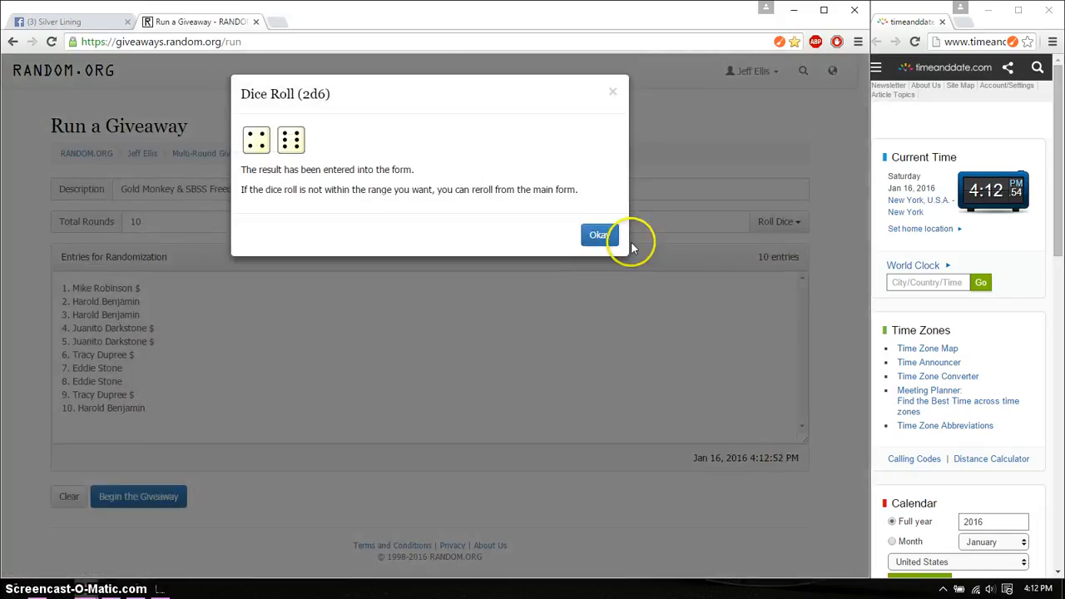
{"action": "left_click", "coordinate": [598, 234]}
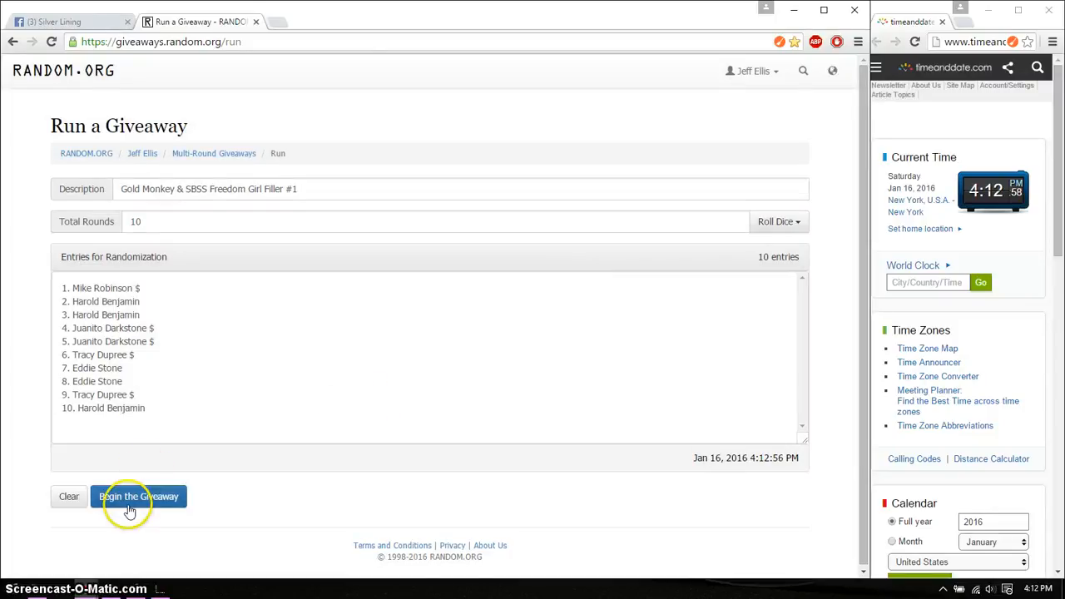
Step: Begin the giveaway and advance through rounds 2 to 9
{"action": "left_click", "coordinate": [138, 496]}
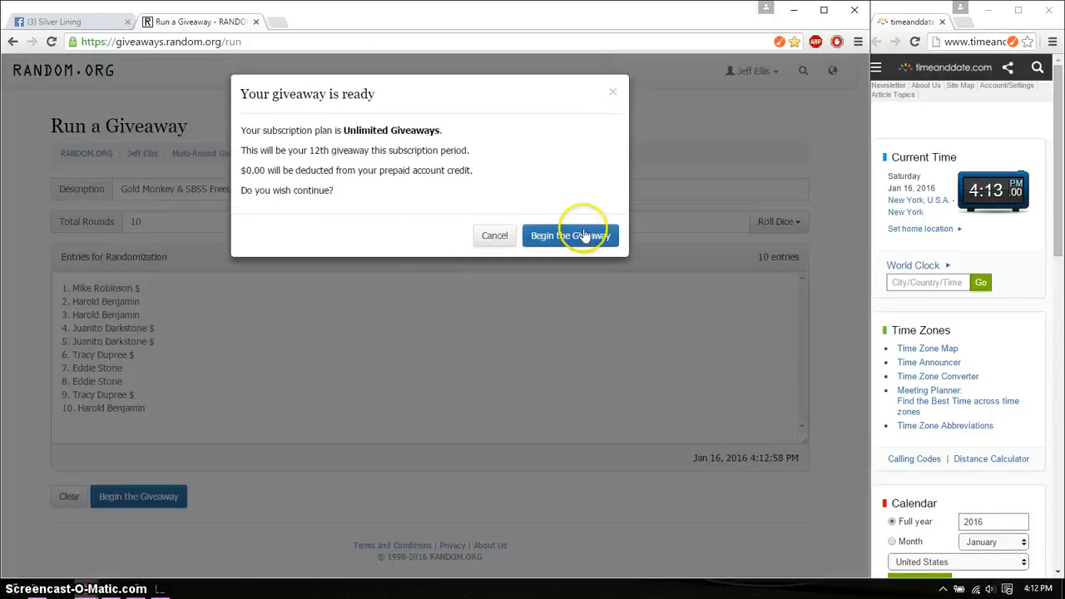
{"action": "left_click", "coordinate": [570, 236]}
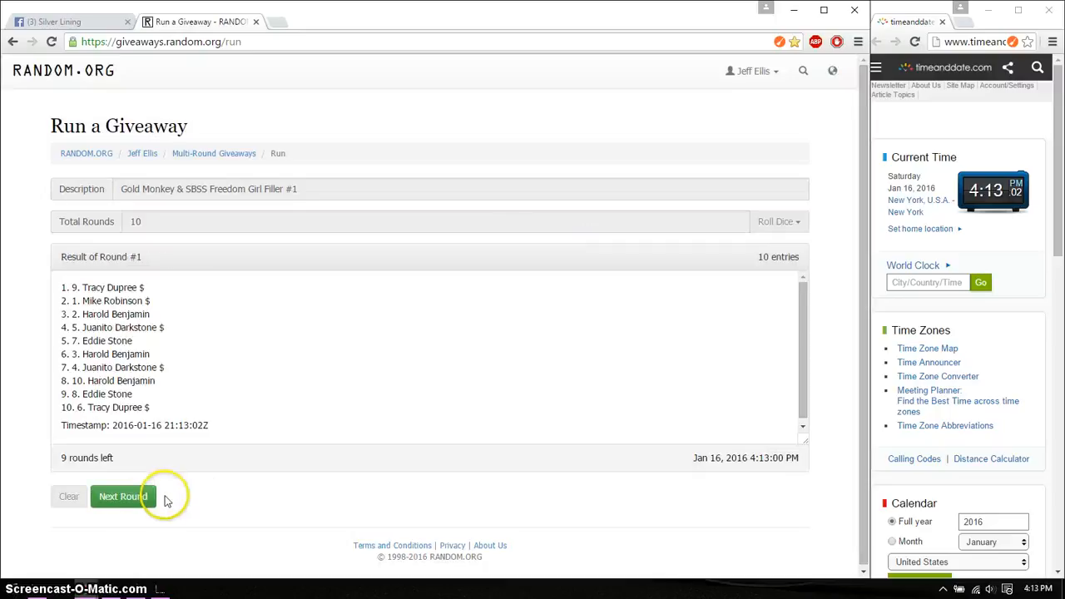
{"action": "left_click", "coordinate": [122, 496]}
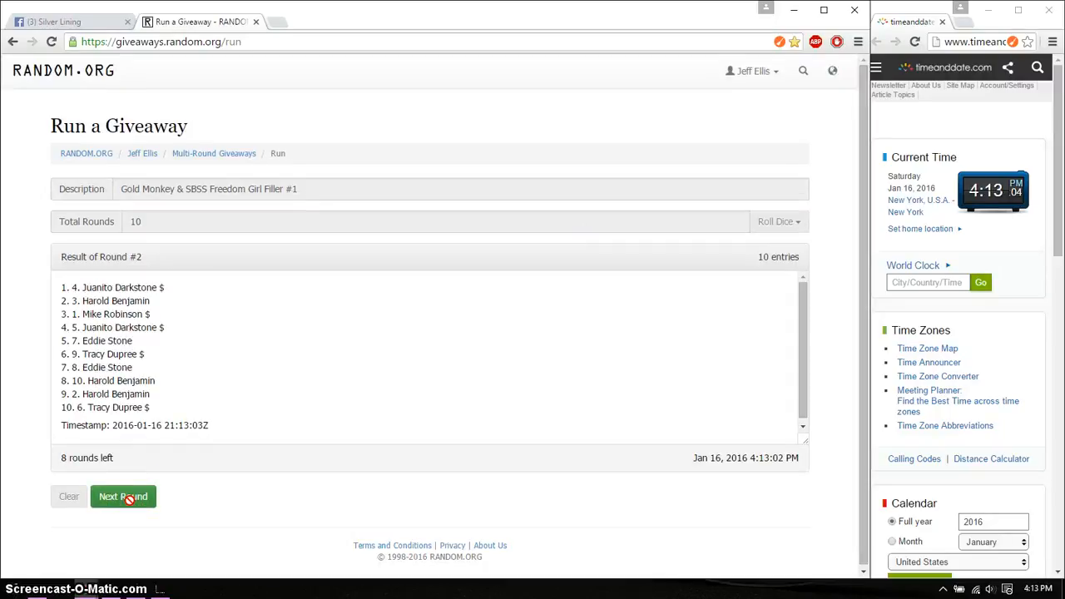
{"action": "left_click", "coordinate": [123, 496]}
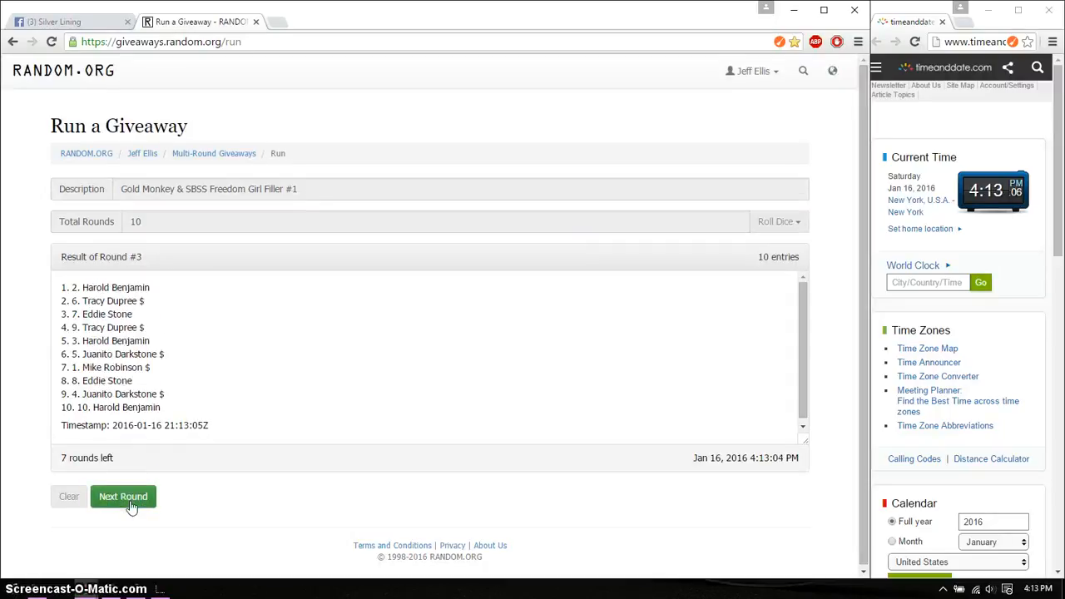
{"action": "left_click", "coordinate": [123, 495]}
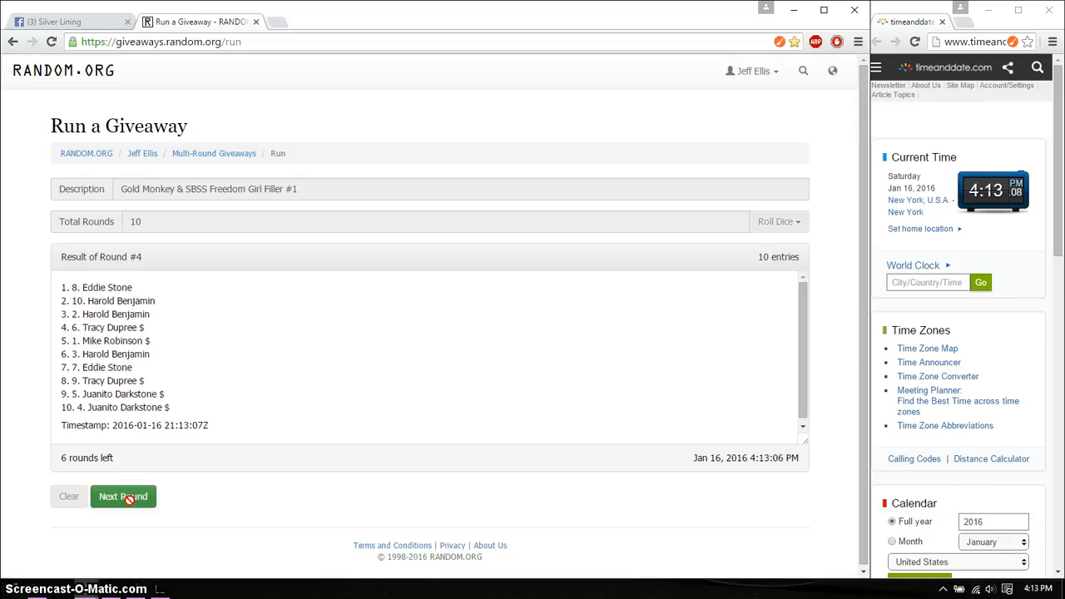
{"action": "left_click", "coordinate": [123, 496]}
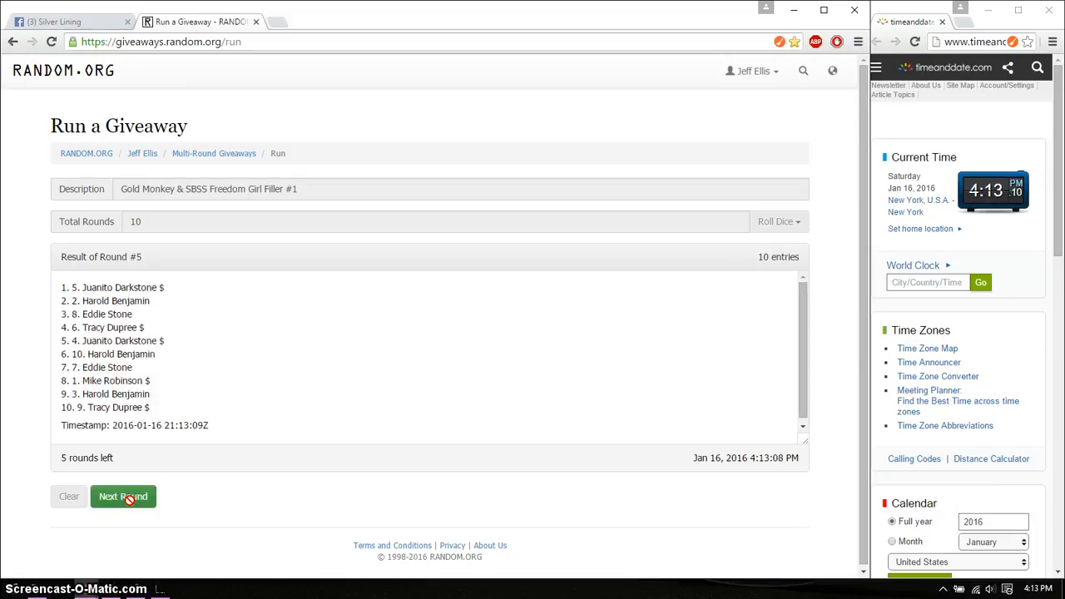
{"action": "left_click", "coordinate": [122, 495]}
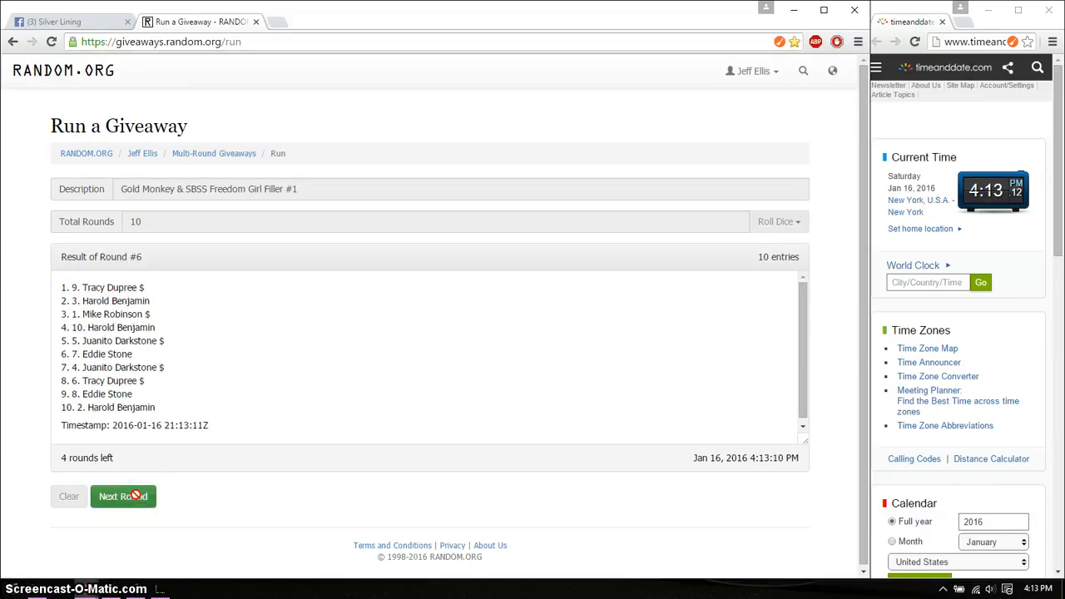
{"action": "left_click", "coordinate": [122, 495]}
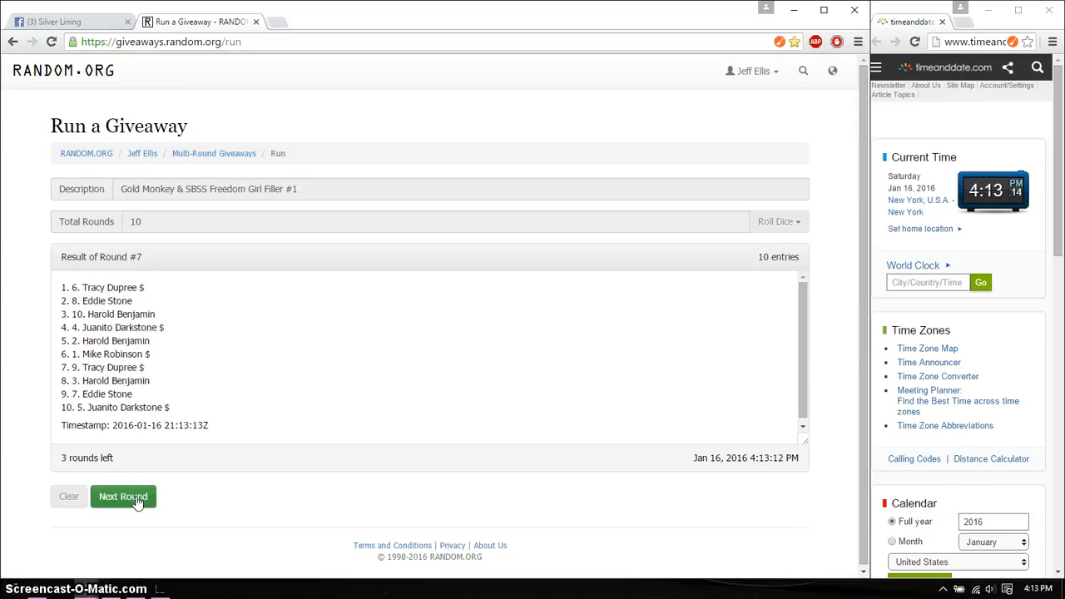
{"action": "left_click", "coordinate": [123, 496]}
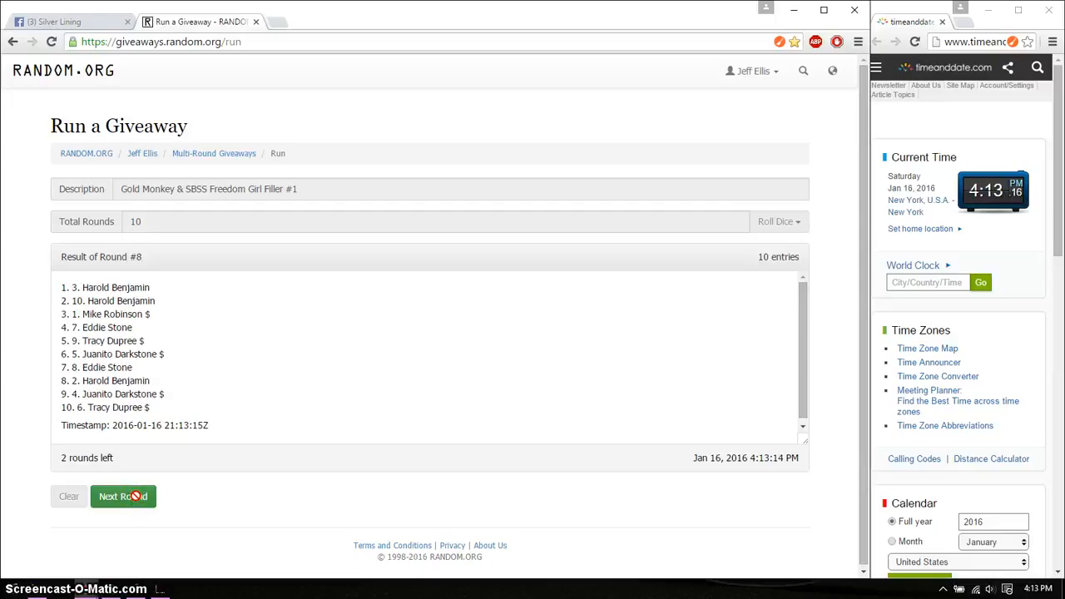
{"action": "left_click", "coordinate": [123, 495]}
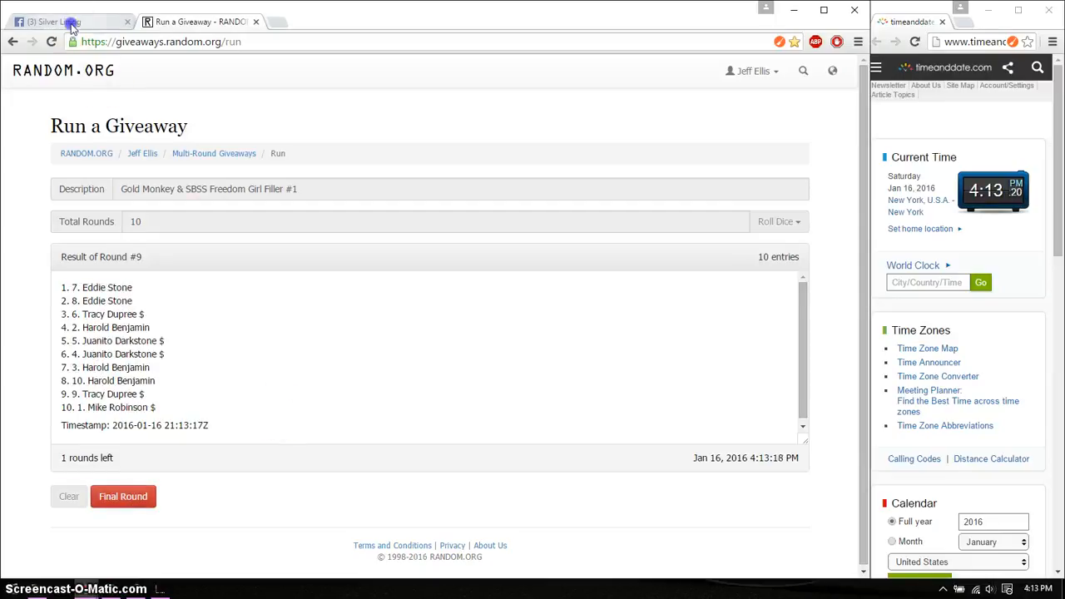
Step: Check the Facebook group post comments, then return to the round 9 results
{"action": "left_click", "coordinate": [63, 21]}
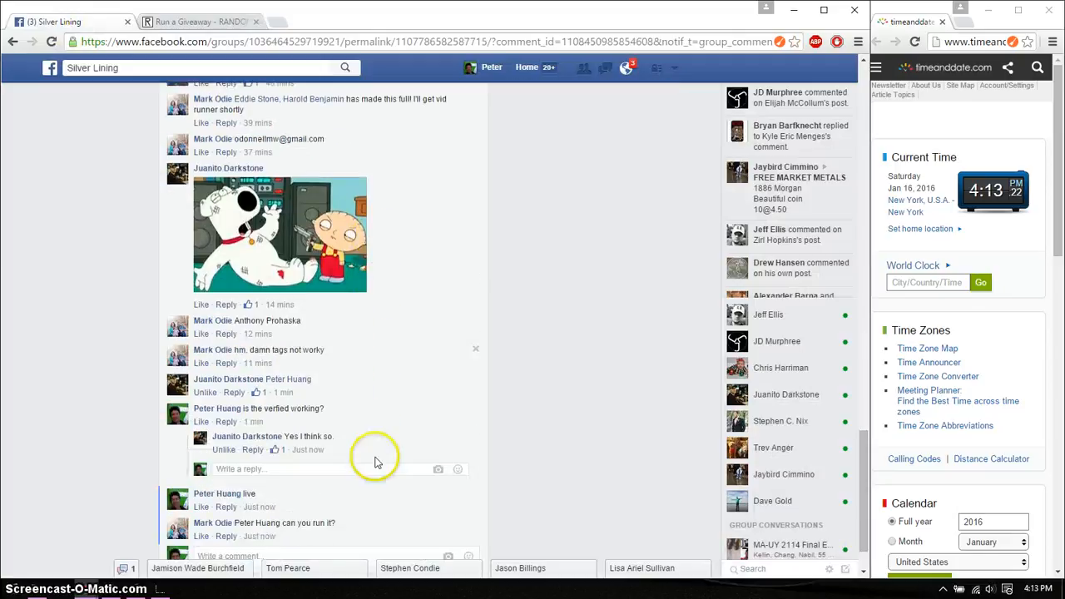
{"action": "scroll", "scroll_direction": "down", "scroll_amount": 3}
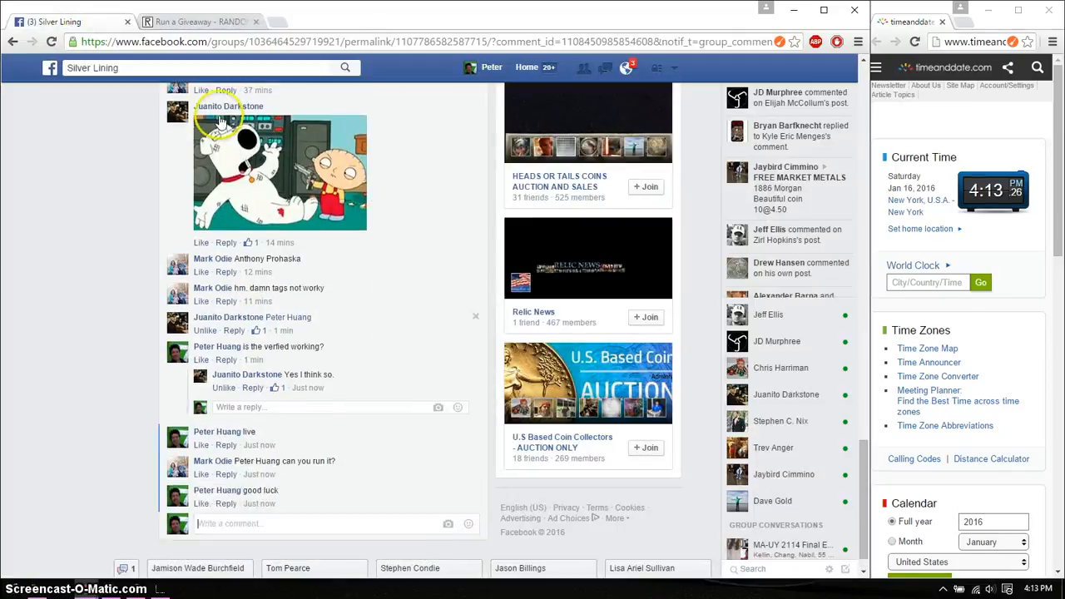
{"action": "left_click", "coordinate": [199, 22]}
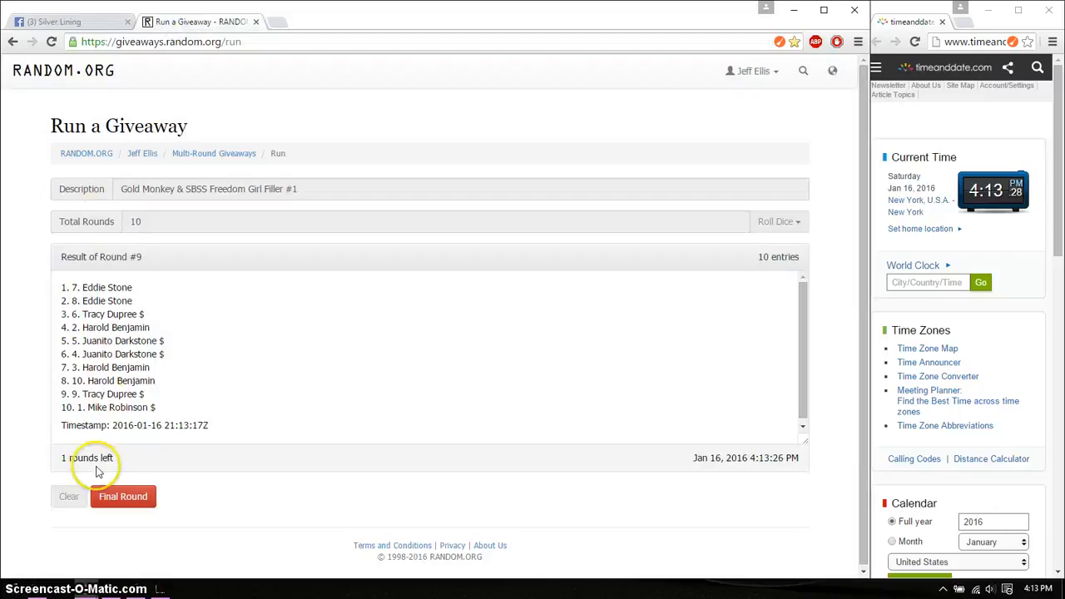
Step: Run the tenth and final round, then go back to the Silver Lining Facebook post
{"action": "left_click", "coordinate": [122, 496]}
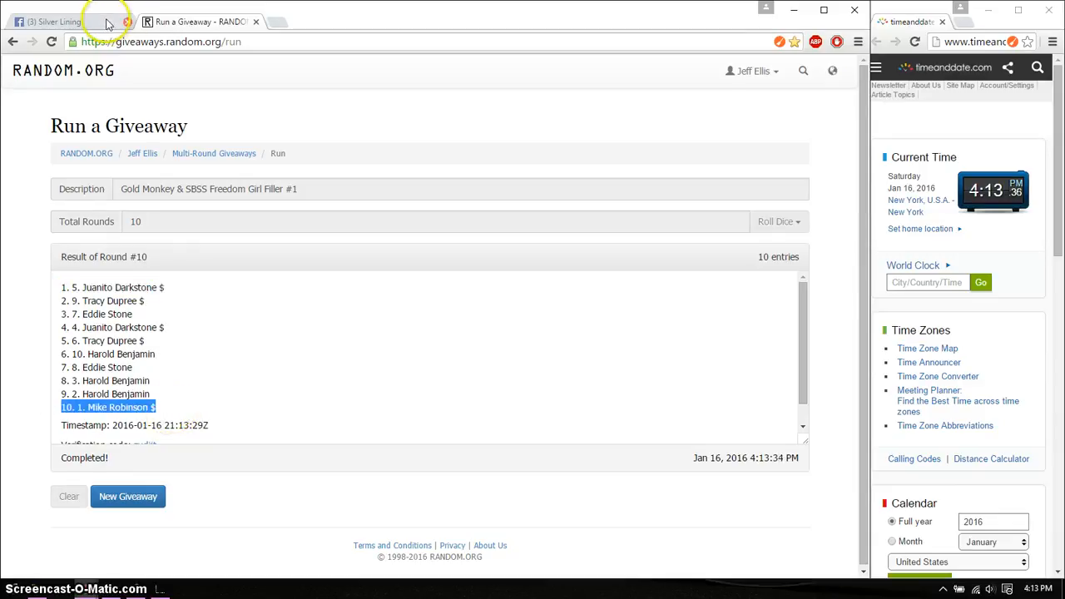
{"action": "left_click", "coordinate": [55, 21]}
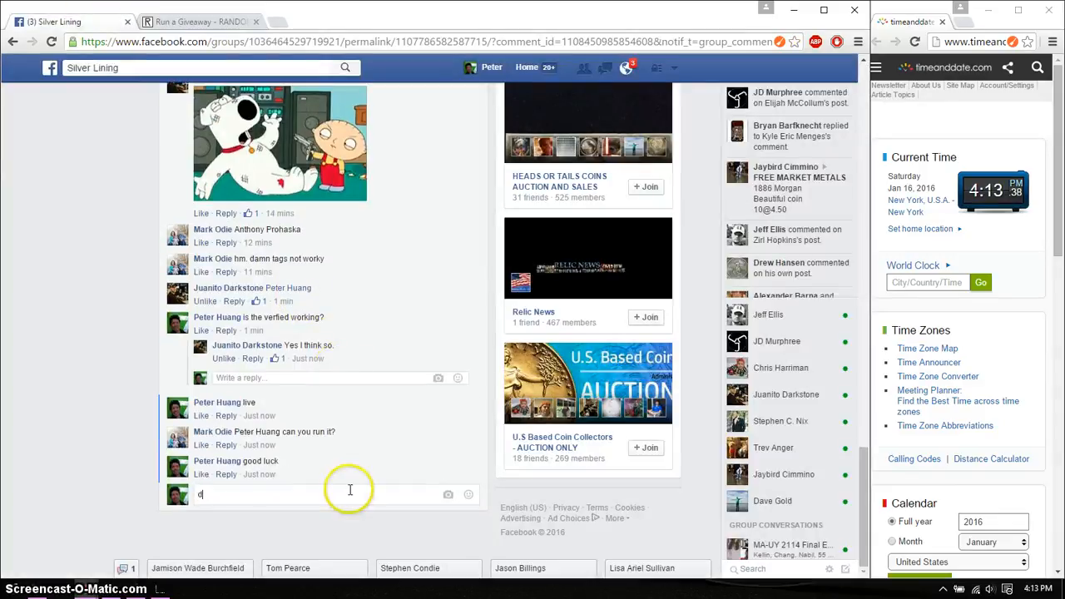